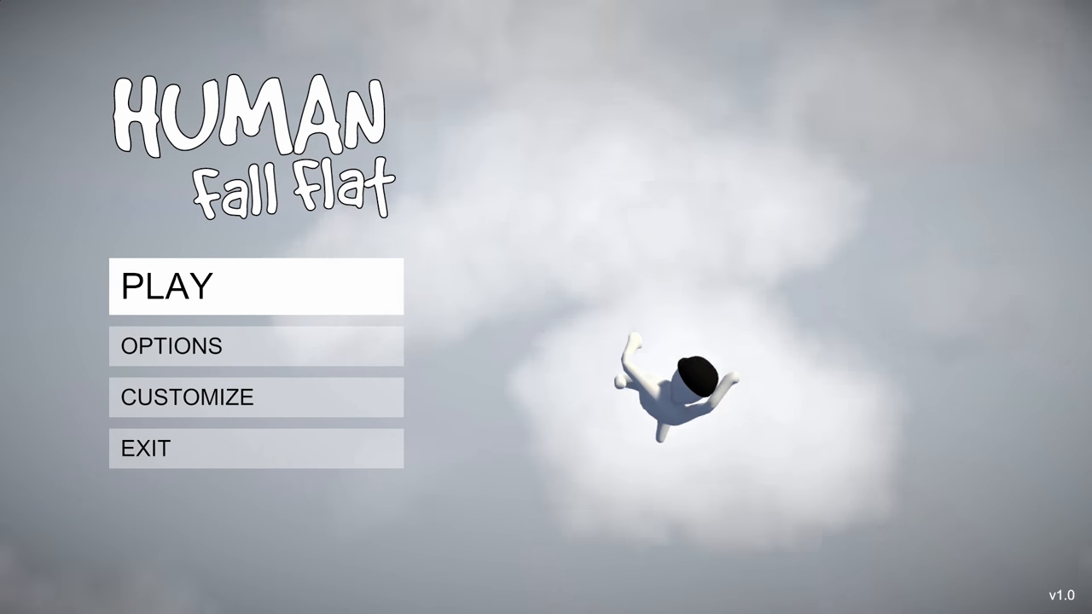
# Start the game from the main menu with PLAY, loading the first level
pyautogui.click(256, 287)
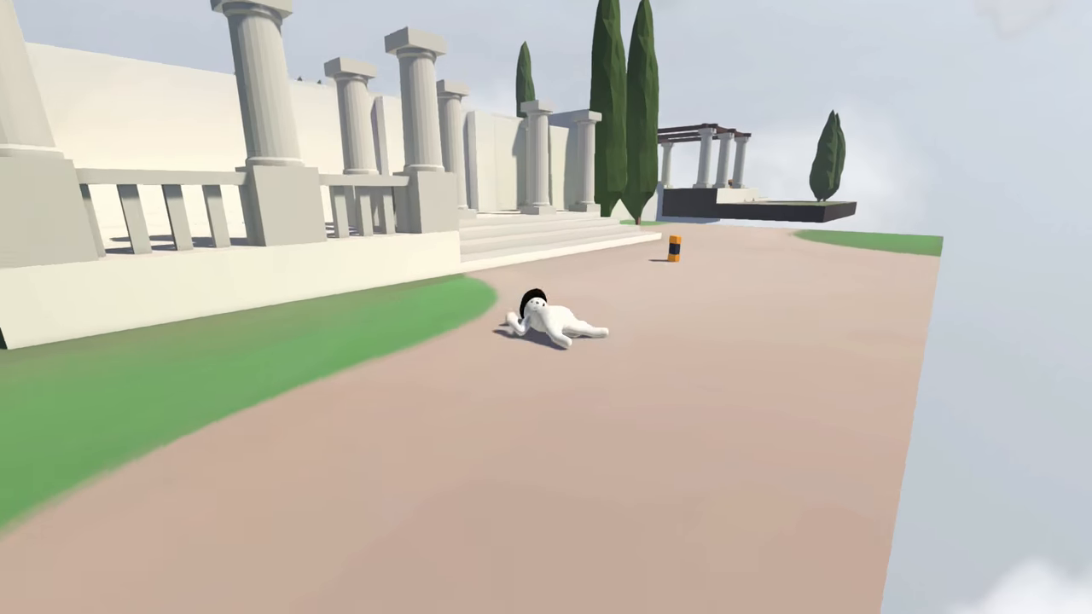